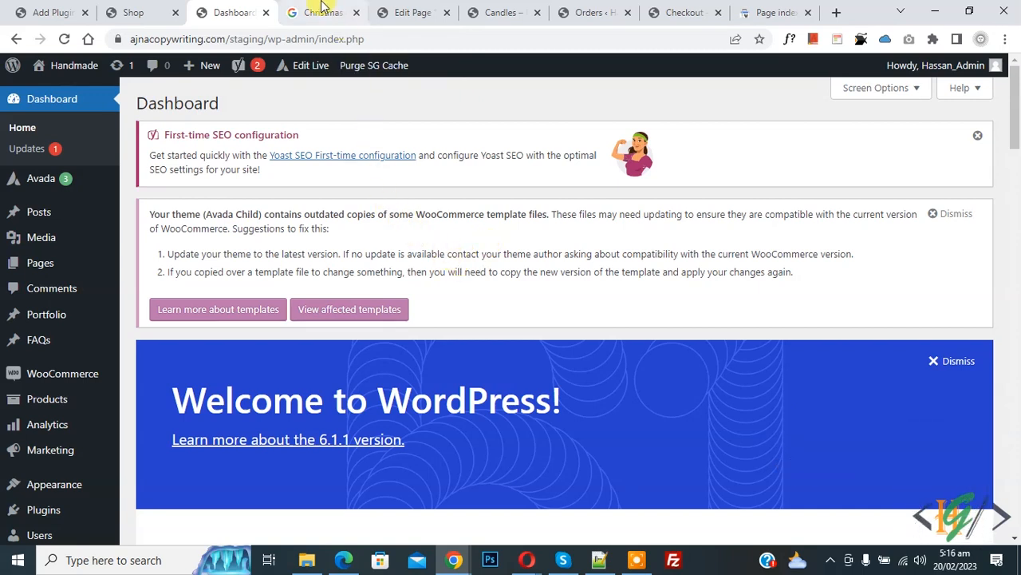
# Step: Search the plugin directory for 'wp code' and confirm WPCode is listed as Active
pyautogui.click(320, 13)
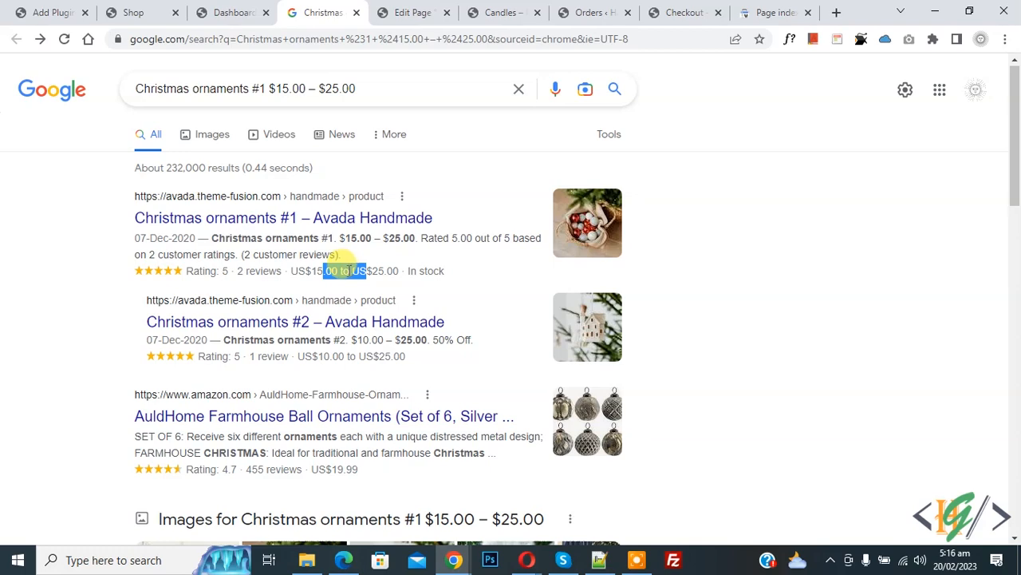
pyautogui.click(232, 13)
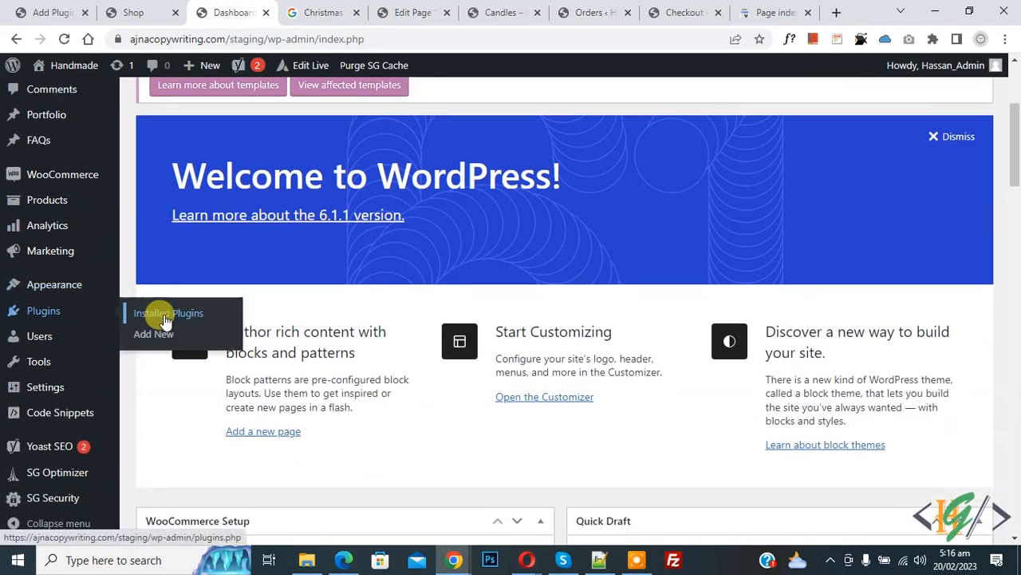
pyautogui.click(169, 311)
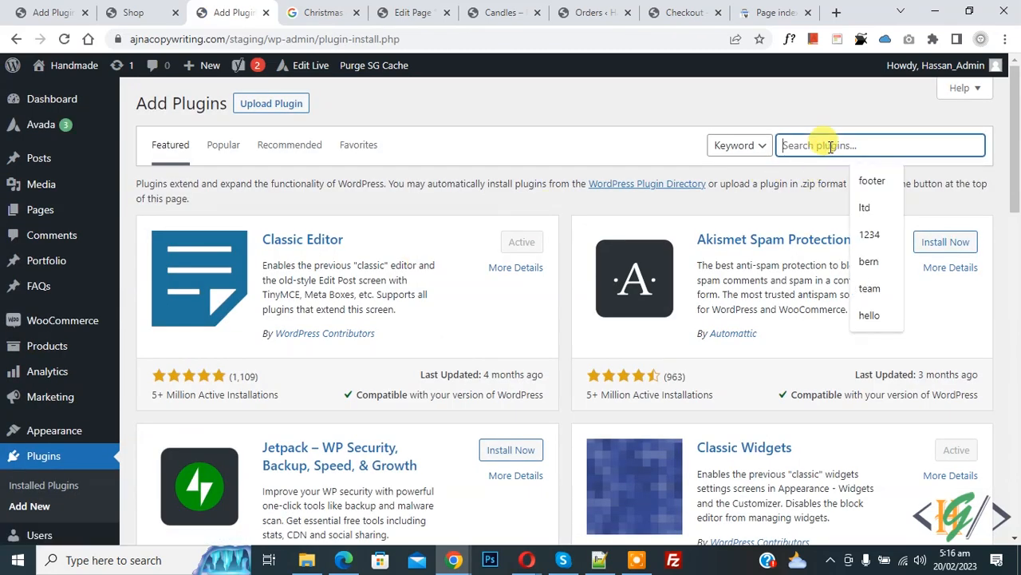
pyautogui.write('wp code')
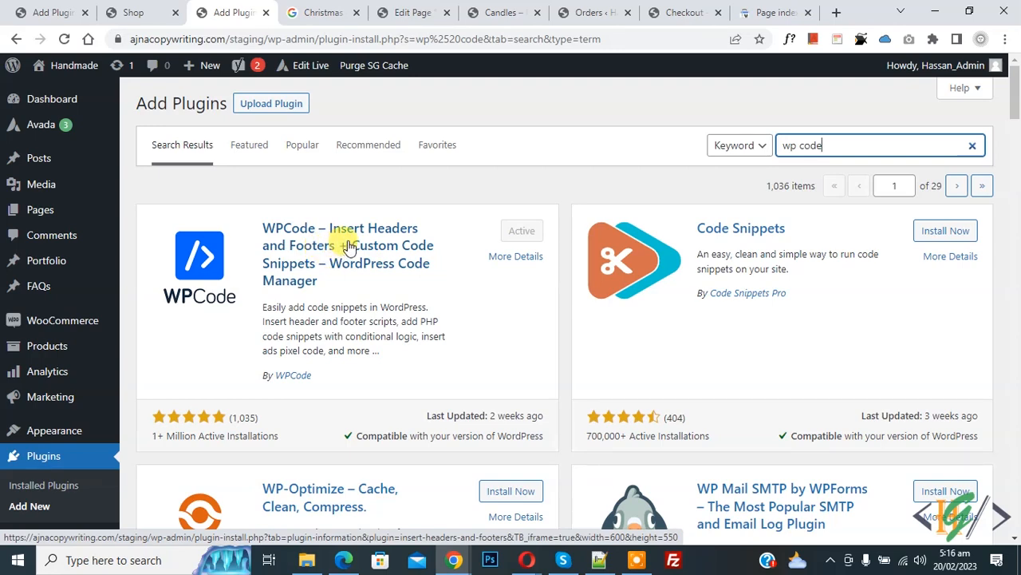
pyautogui.scroll(-3)
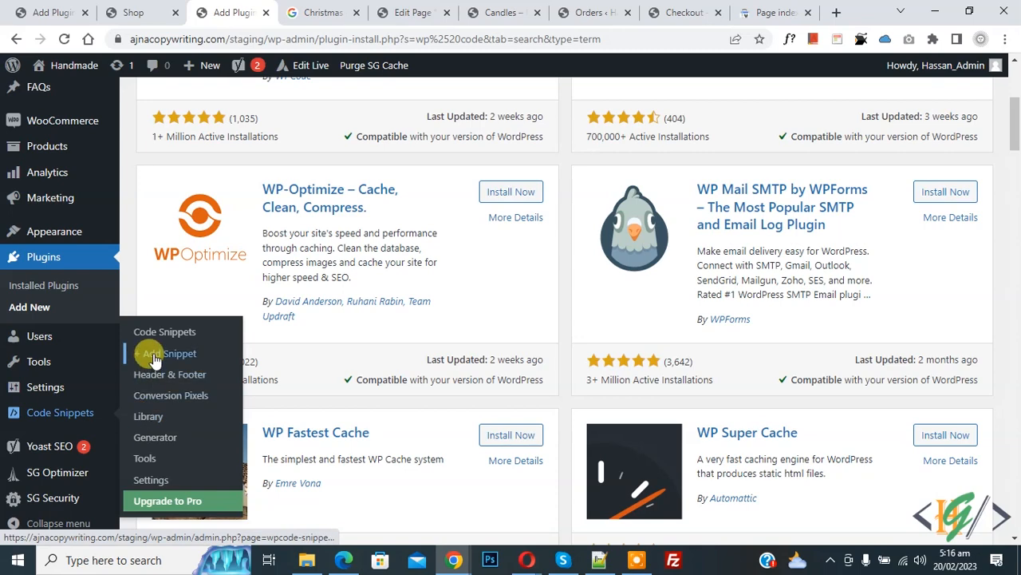
# Step: Start a blank custom code snippet from the WPCode Add Snippet library
pyautogui.click(172, 352)
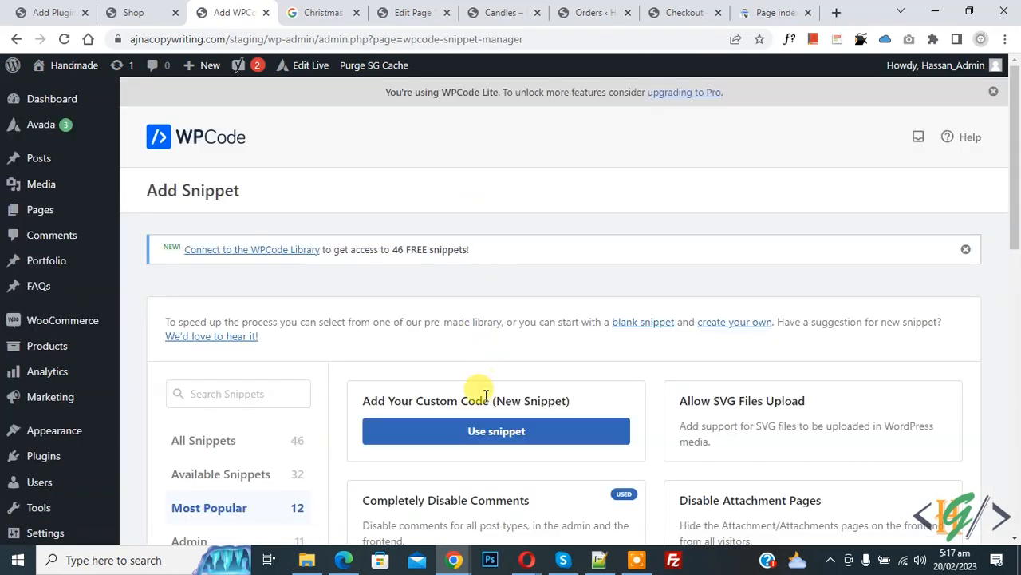
pyautogui.click(494, 431)
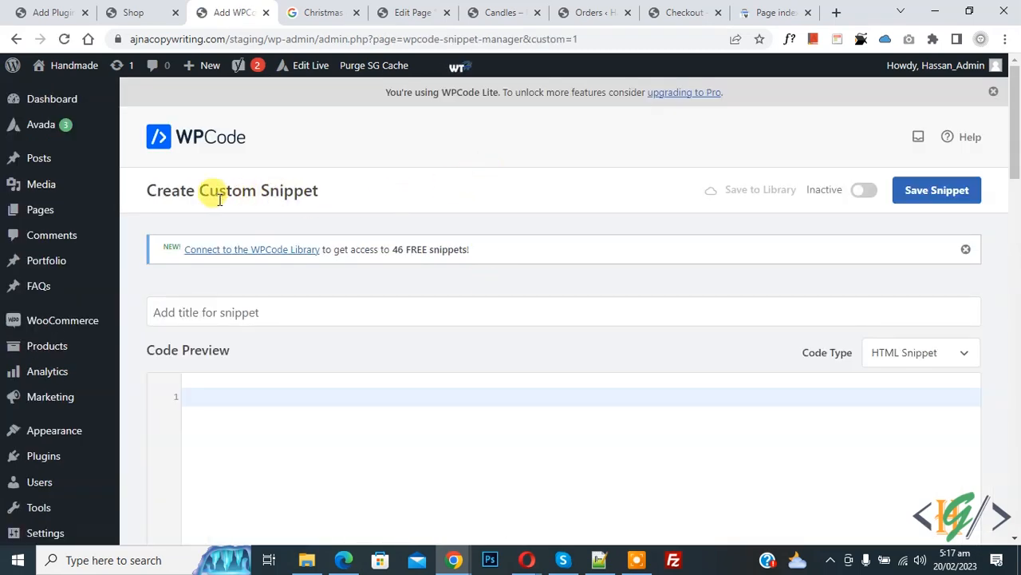
pyautogui.scroll(-3)
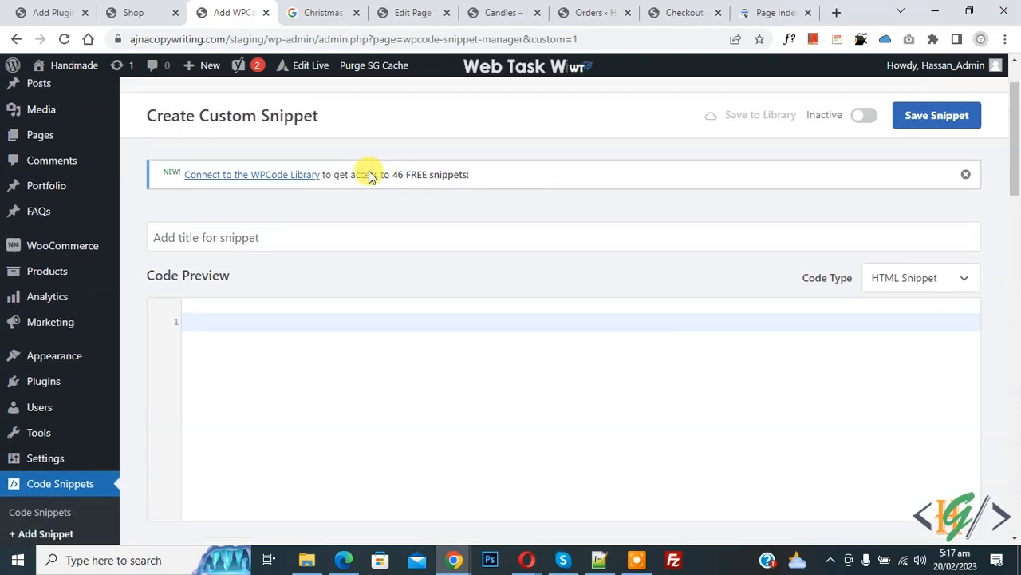
pyautogui.scroll(-3)
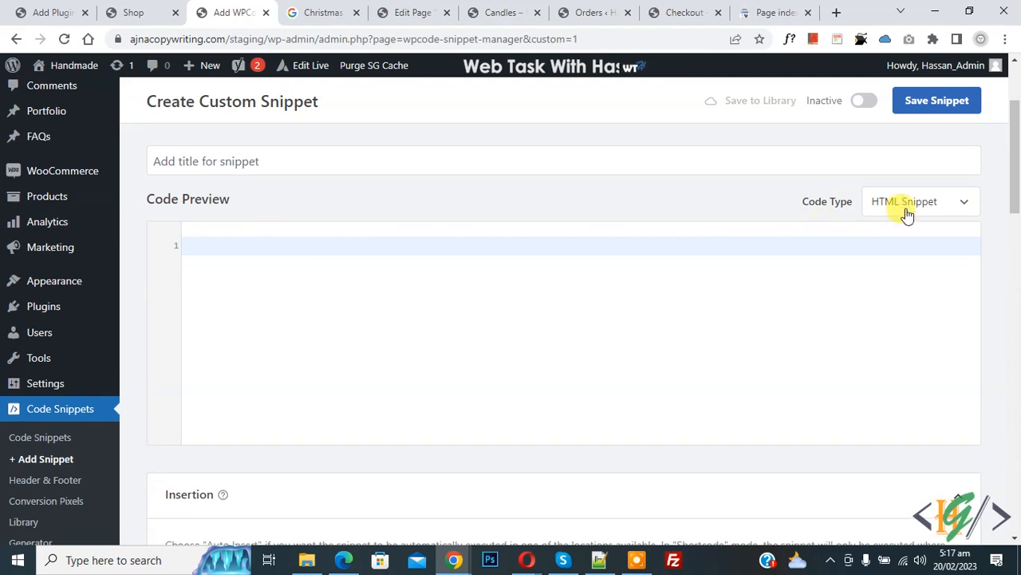
# Step: Make it a PHP snippet with add_filter('woocommerce_structured_data_product_offer', '__return_empty_array')
pyautogui.click(918, 202)
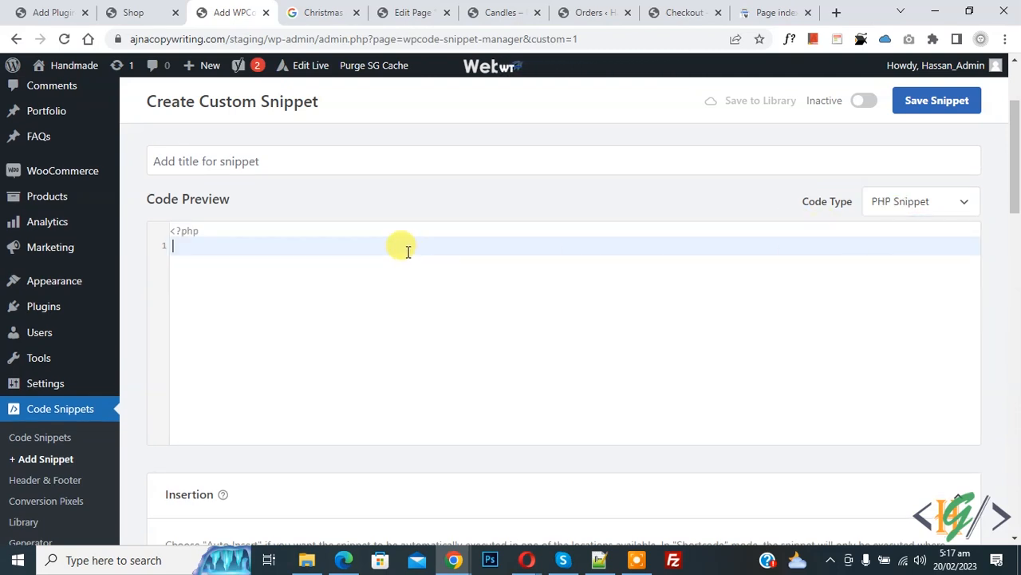
pyautogui.write("add_filter( 'woocommerce_structured_data_product_offer', '__return_empty_array' );")
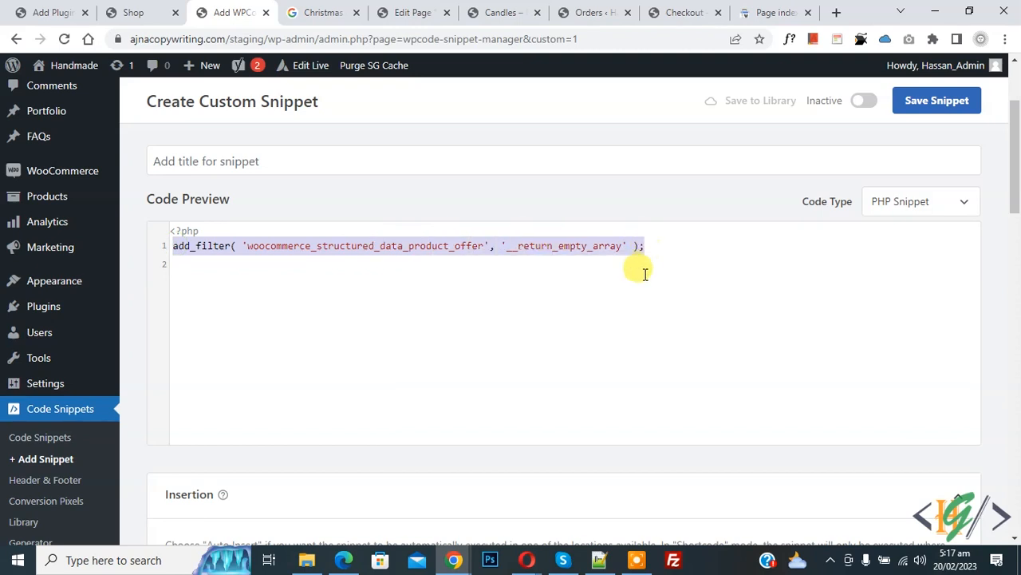
pyautogui.scroll(-3)
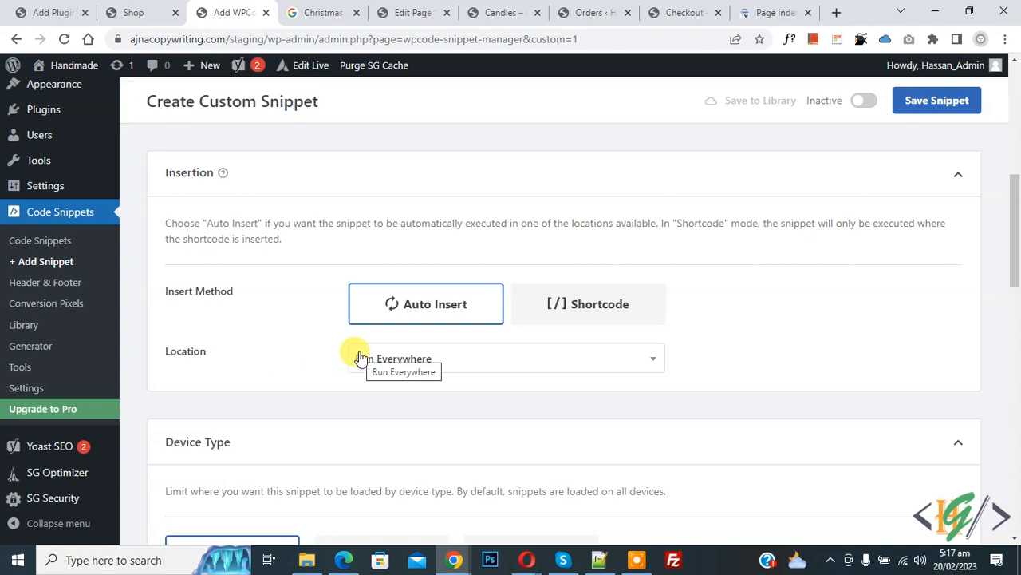
# Step: Toggle the snippet to Active and save it to run everywhere
pyautogui.click(864, 99)
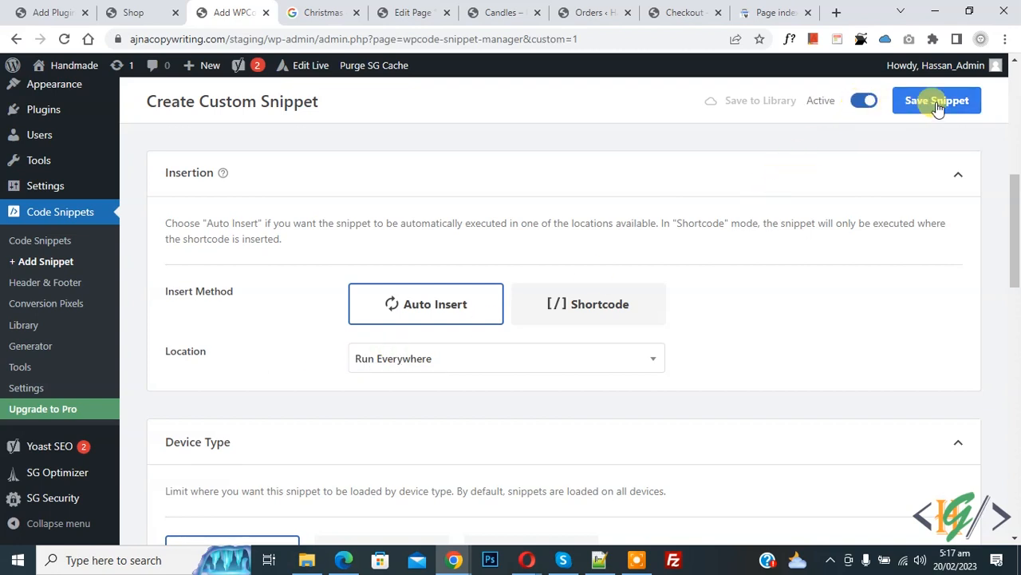
pyautogui.click(937, 99)
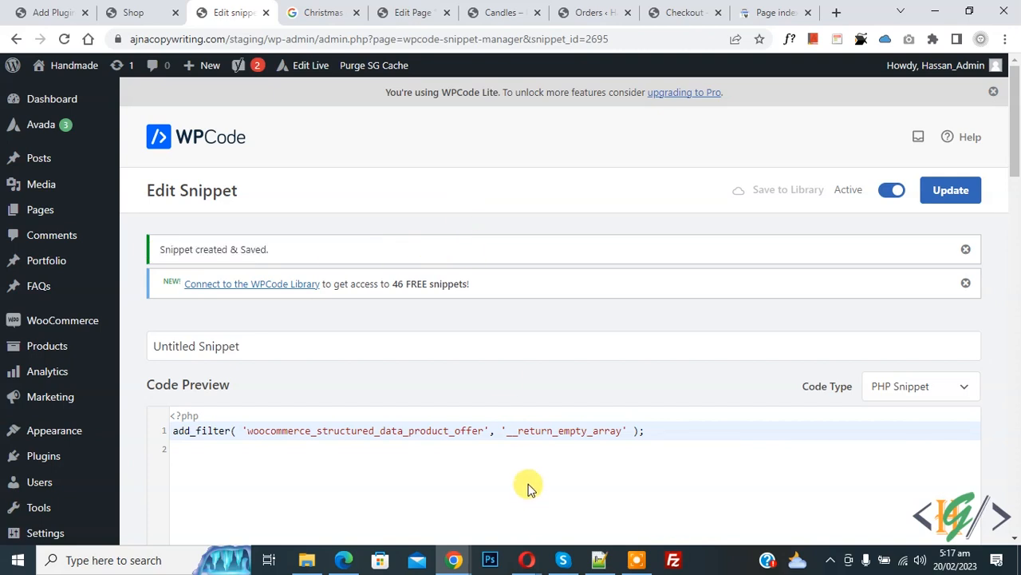
pyautogui.moveTo(497, 307)
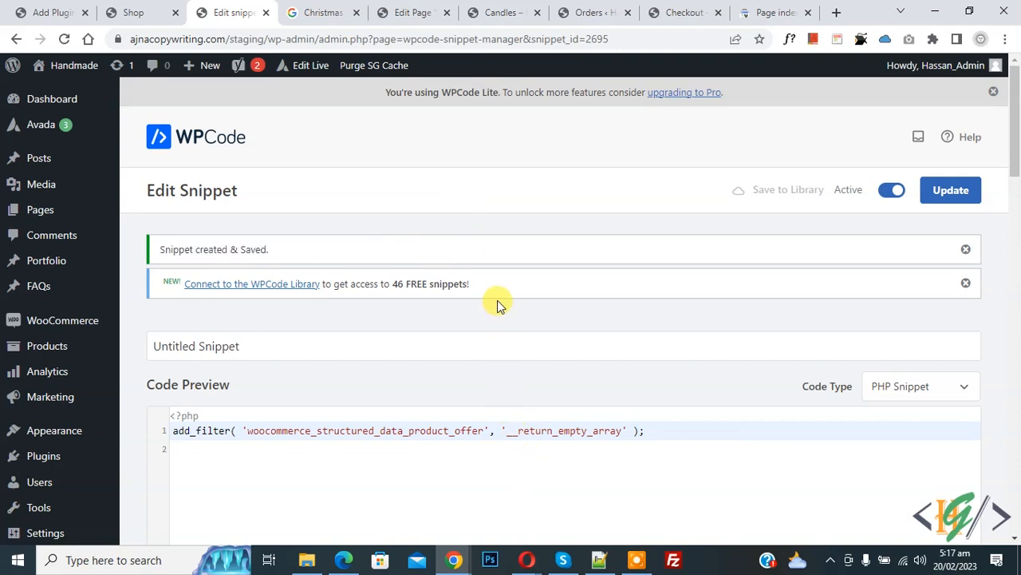